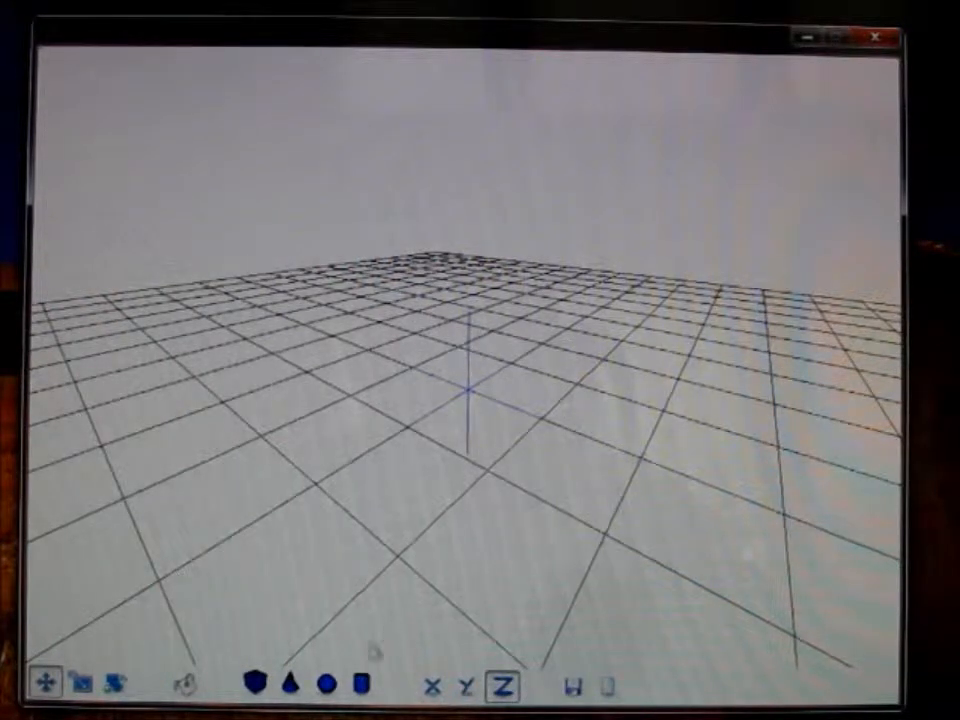
- Add a sphere, then raise, stretch and tilt it into a tall ellipsoid
click(320, 683)
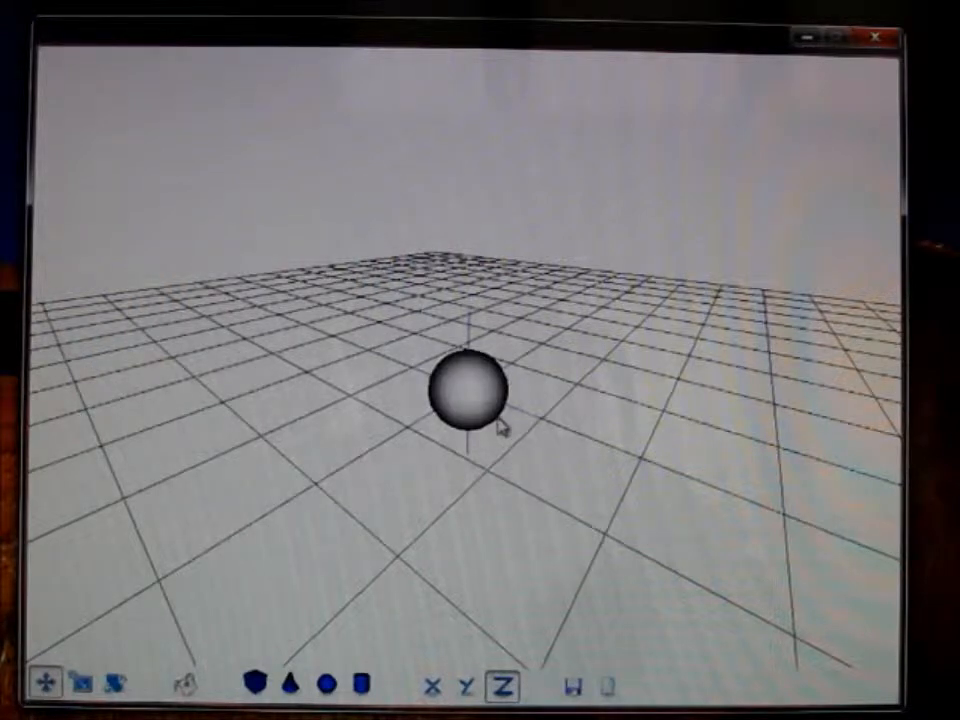
click(473, 393)
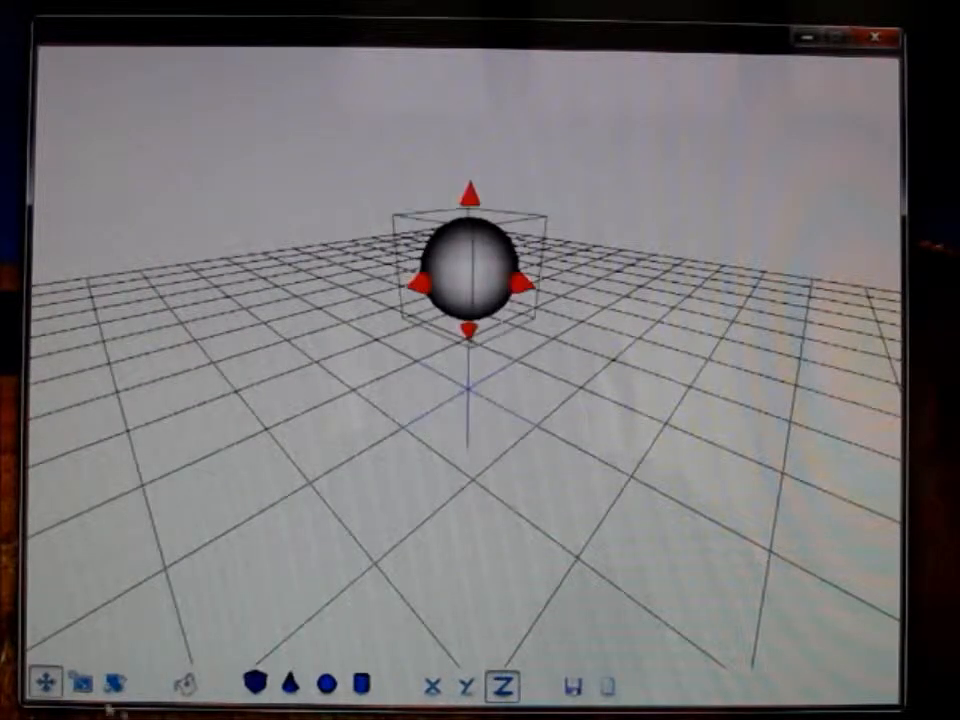
click(78, 682)
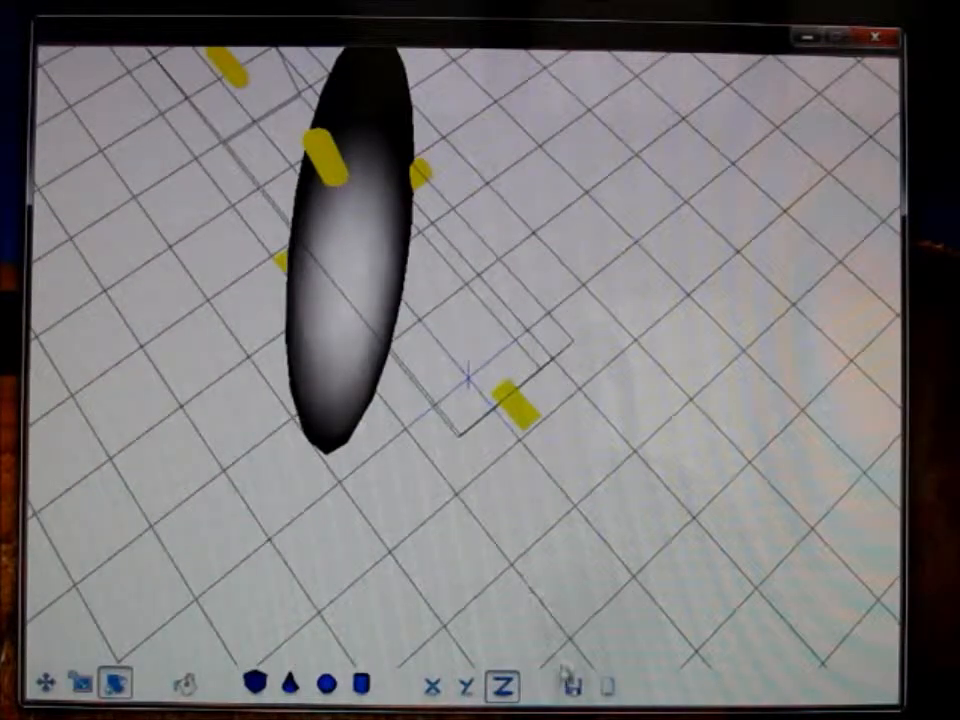
- Export the ellipsoid's GML code to the clipboard and dismiss the confirmation
click(571, 685)
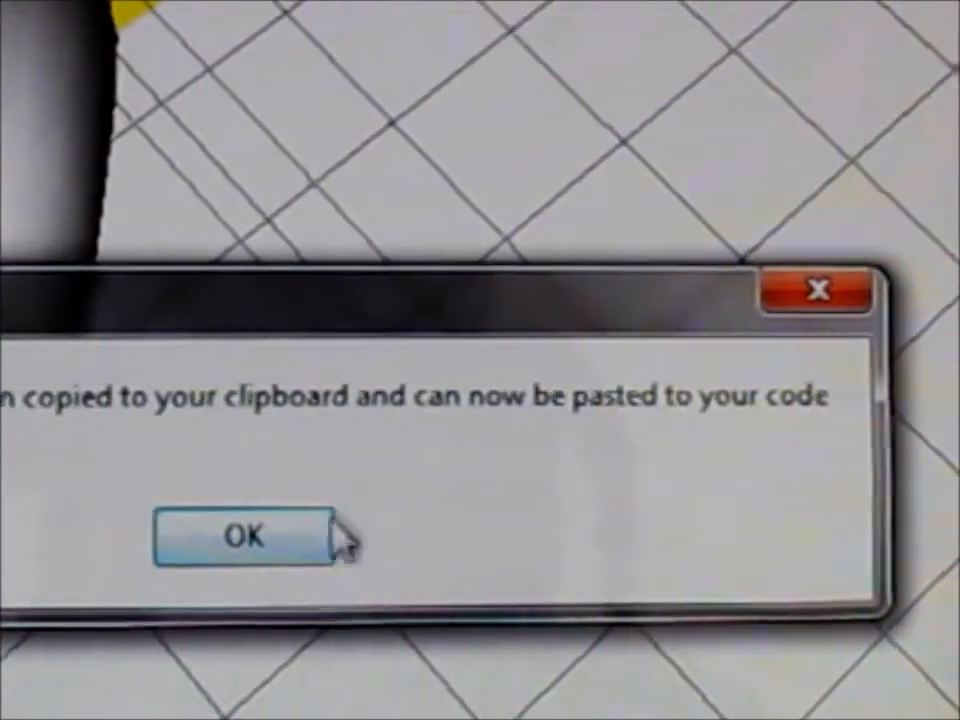
click(245, 534)
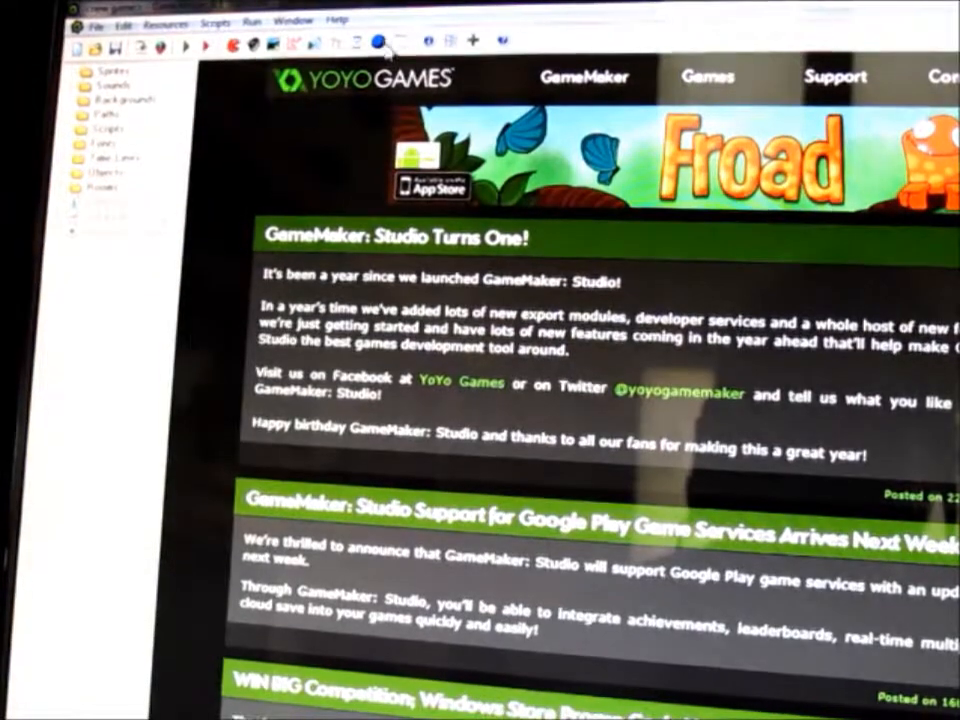
- In GameMaker, open an object's editor with a Draw event and the control actions
click(377, 40)
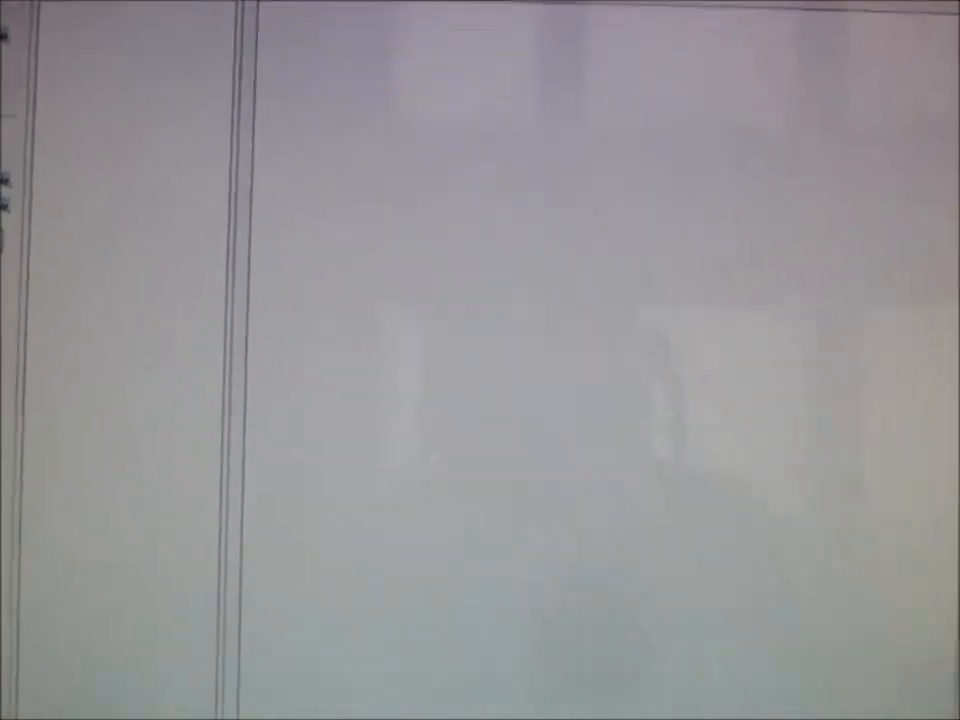
click(125, 685)
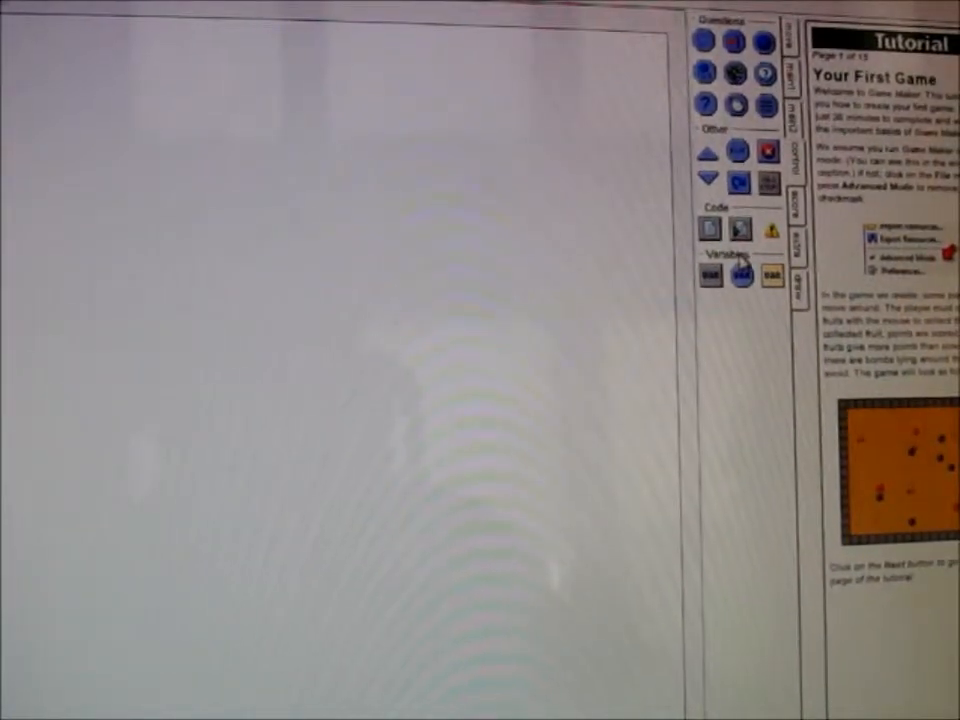
- Add an Execute Code action to the Draw event holding the pasted ellipsoid code
click(709, 229)
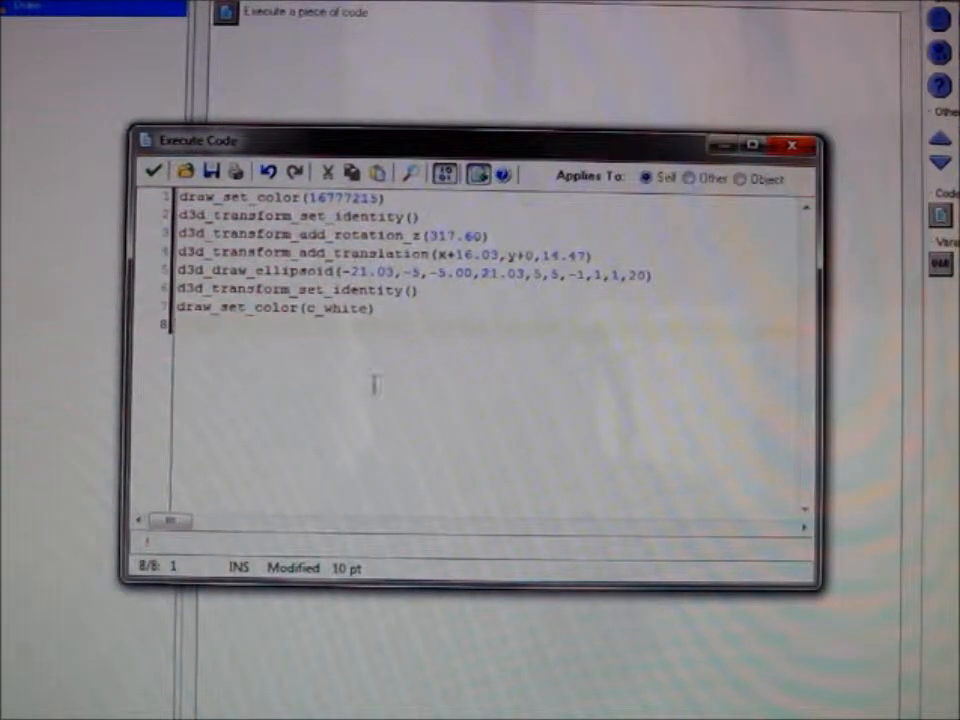
- Pick green from the colour picker's basic colours for the ellipsoid
click(153, 170)
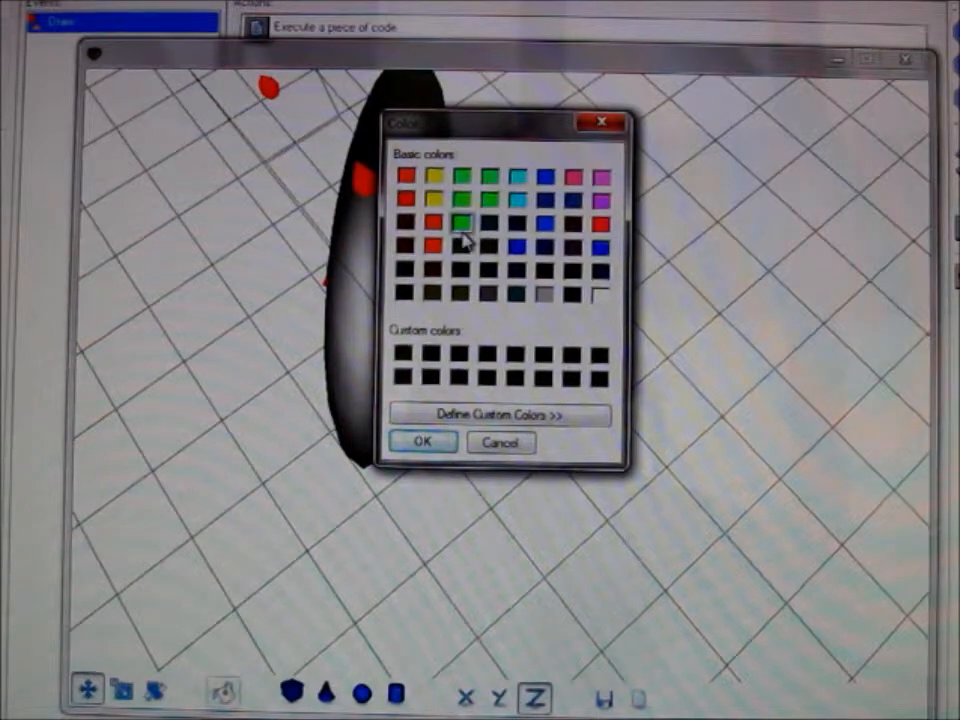
click(422, 442)
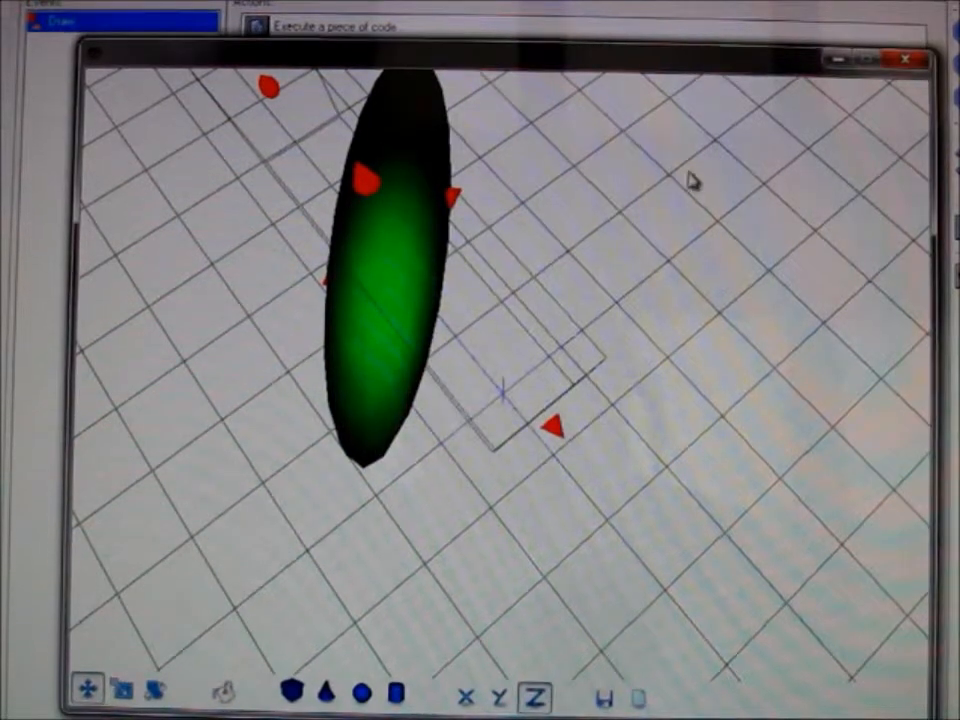